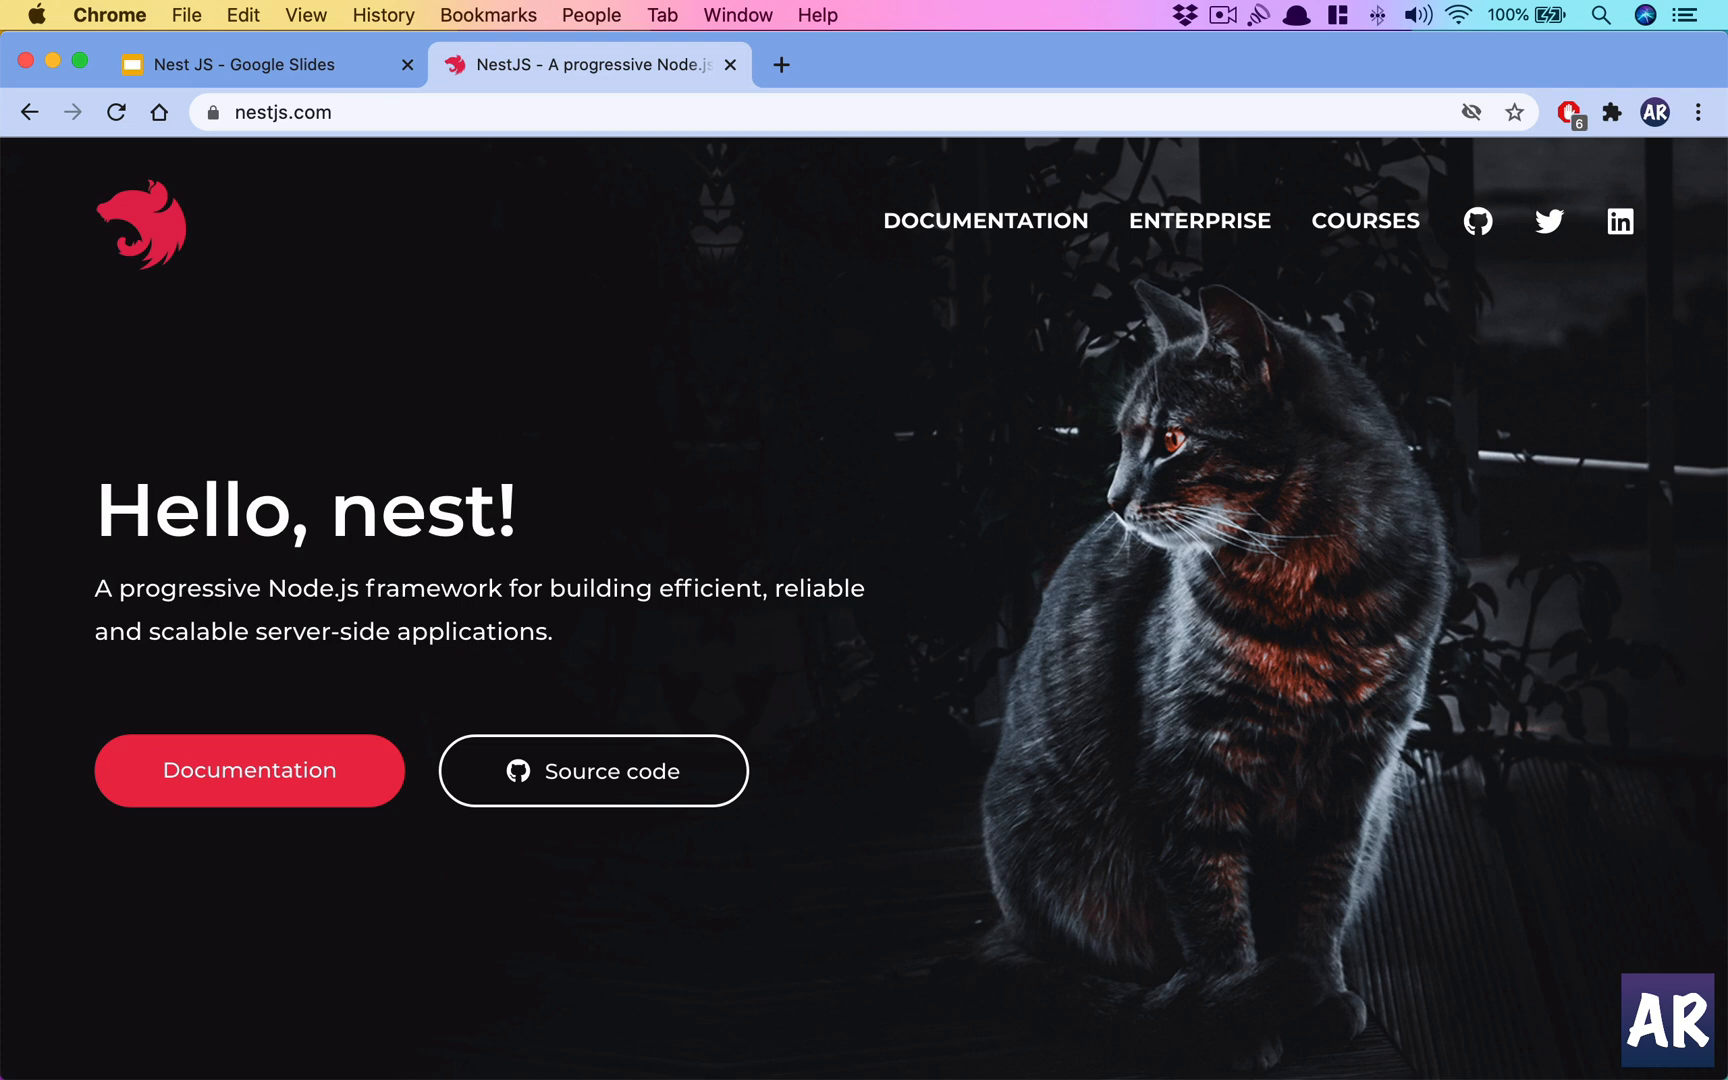
# - Switch to the 'Nest JS - Google Slides' tab showing the title slide with four feature bullets
pyautogui.click(264, 64)
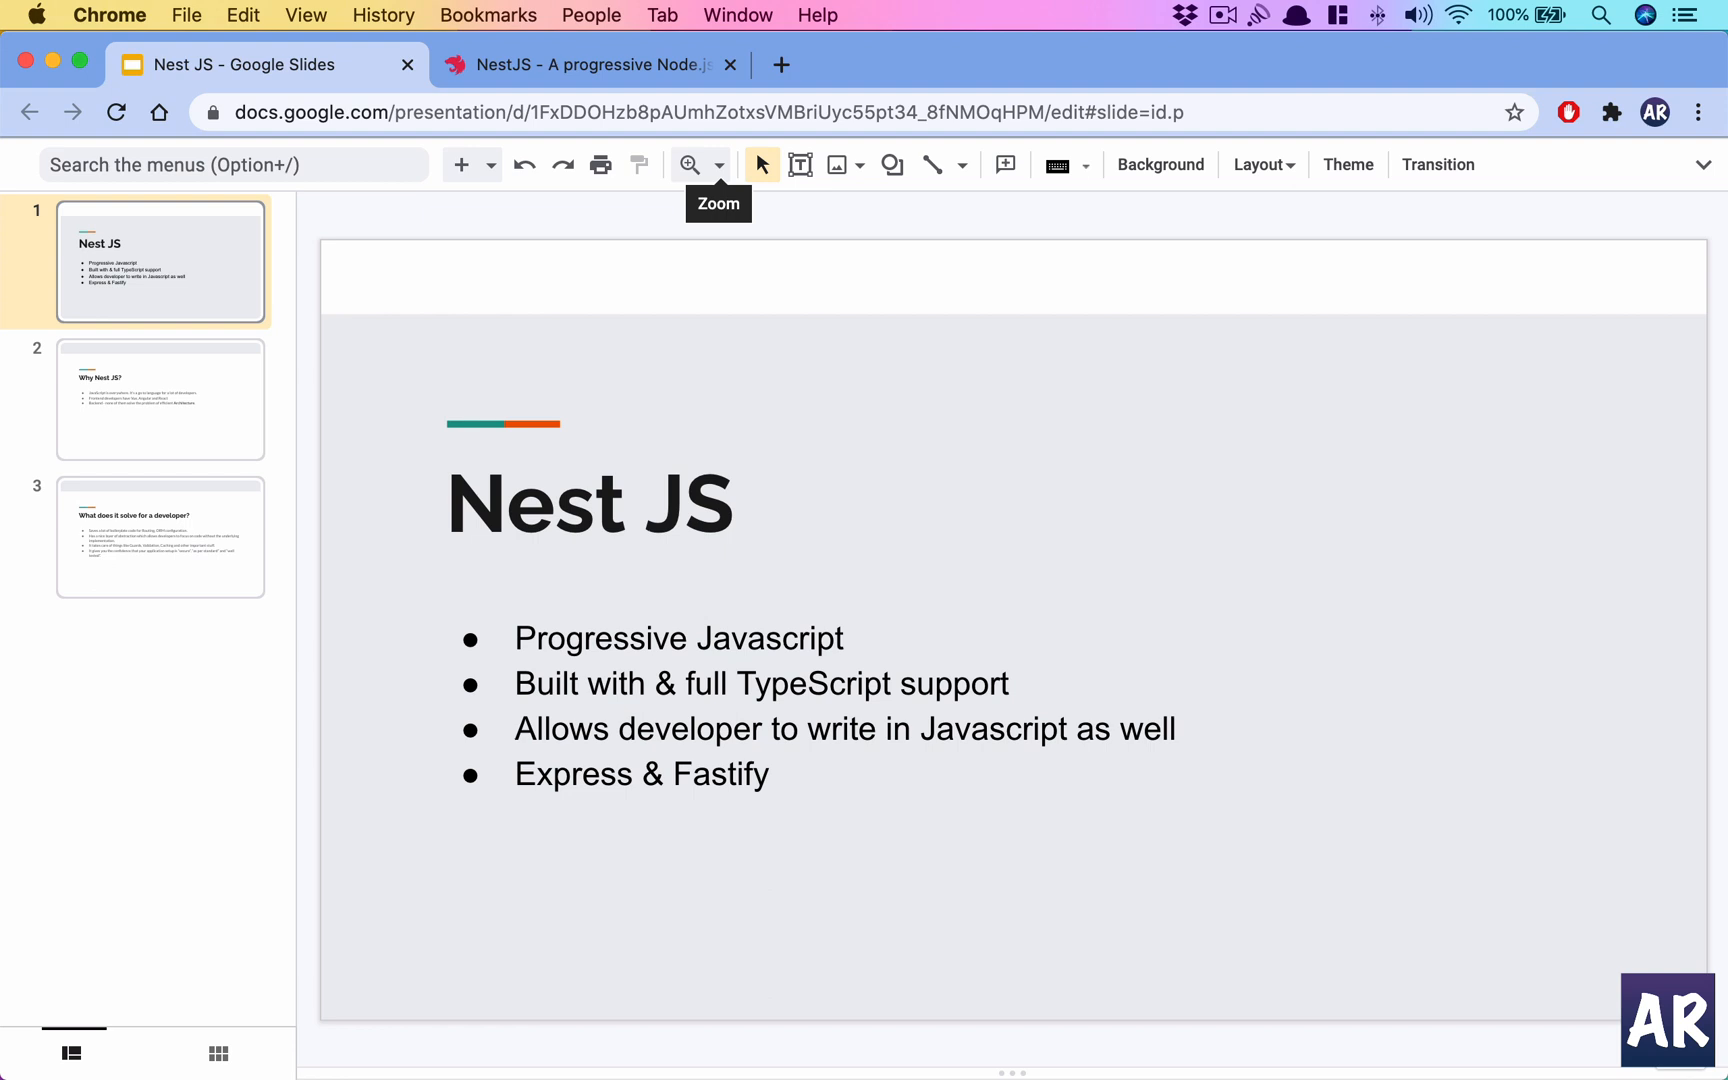
# - Go to slide 2, 'Why Nest JS?', with its three bullets on JavaScript and architecture
pyautogui.click(160, 399)
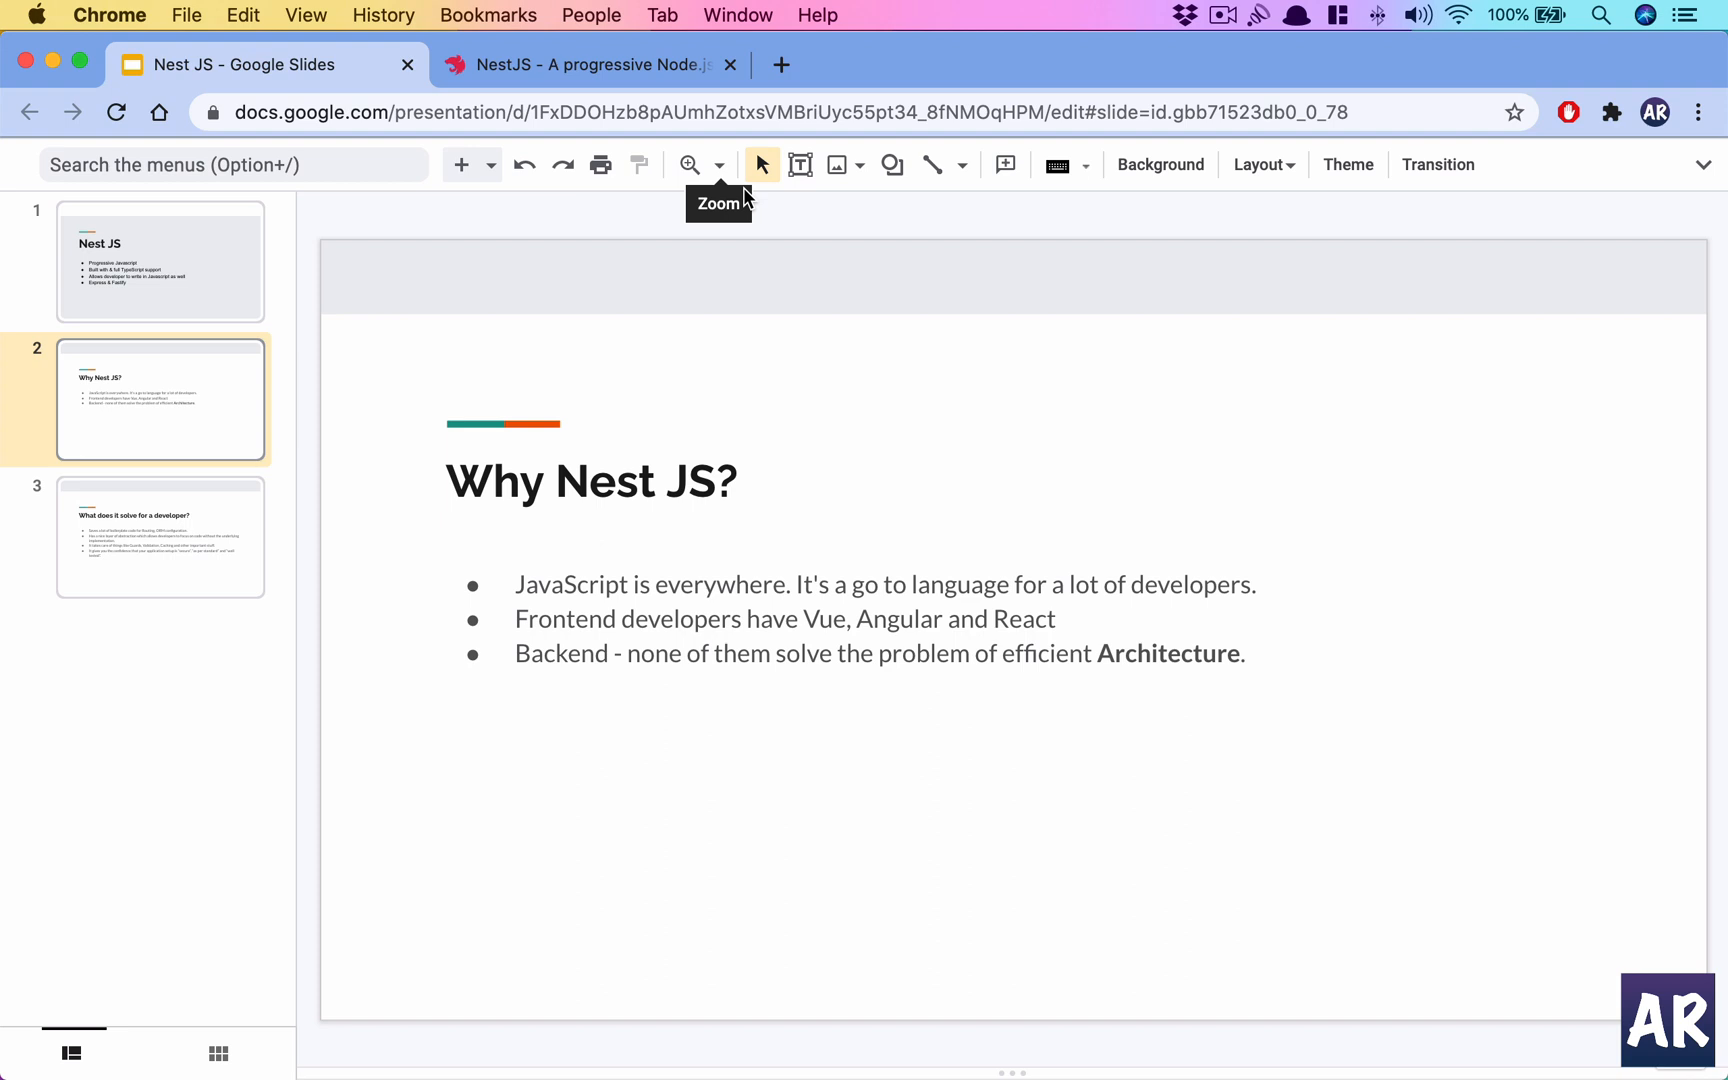
# - Go to slide 3, 'What does it solve for a developer?', with four benefit bullets
pyautogui.click(160, 536)
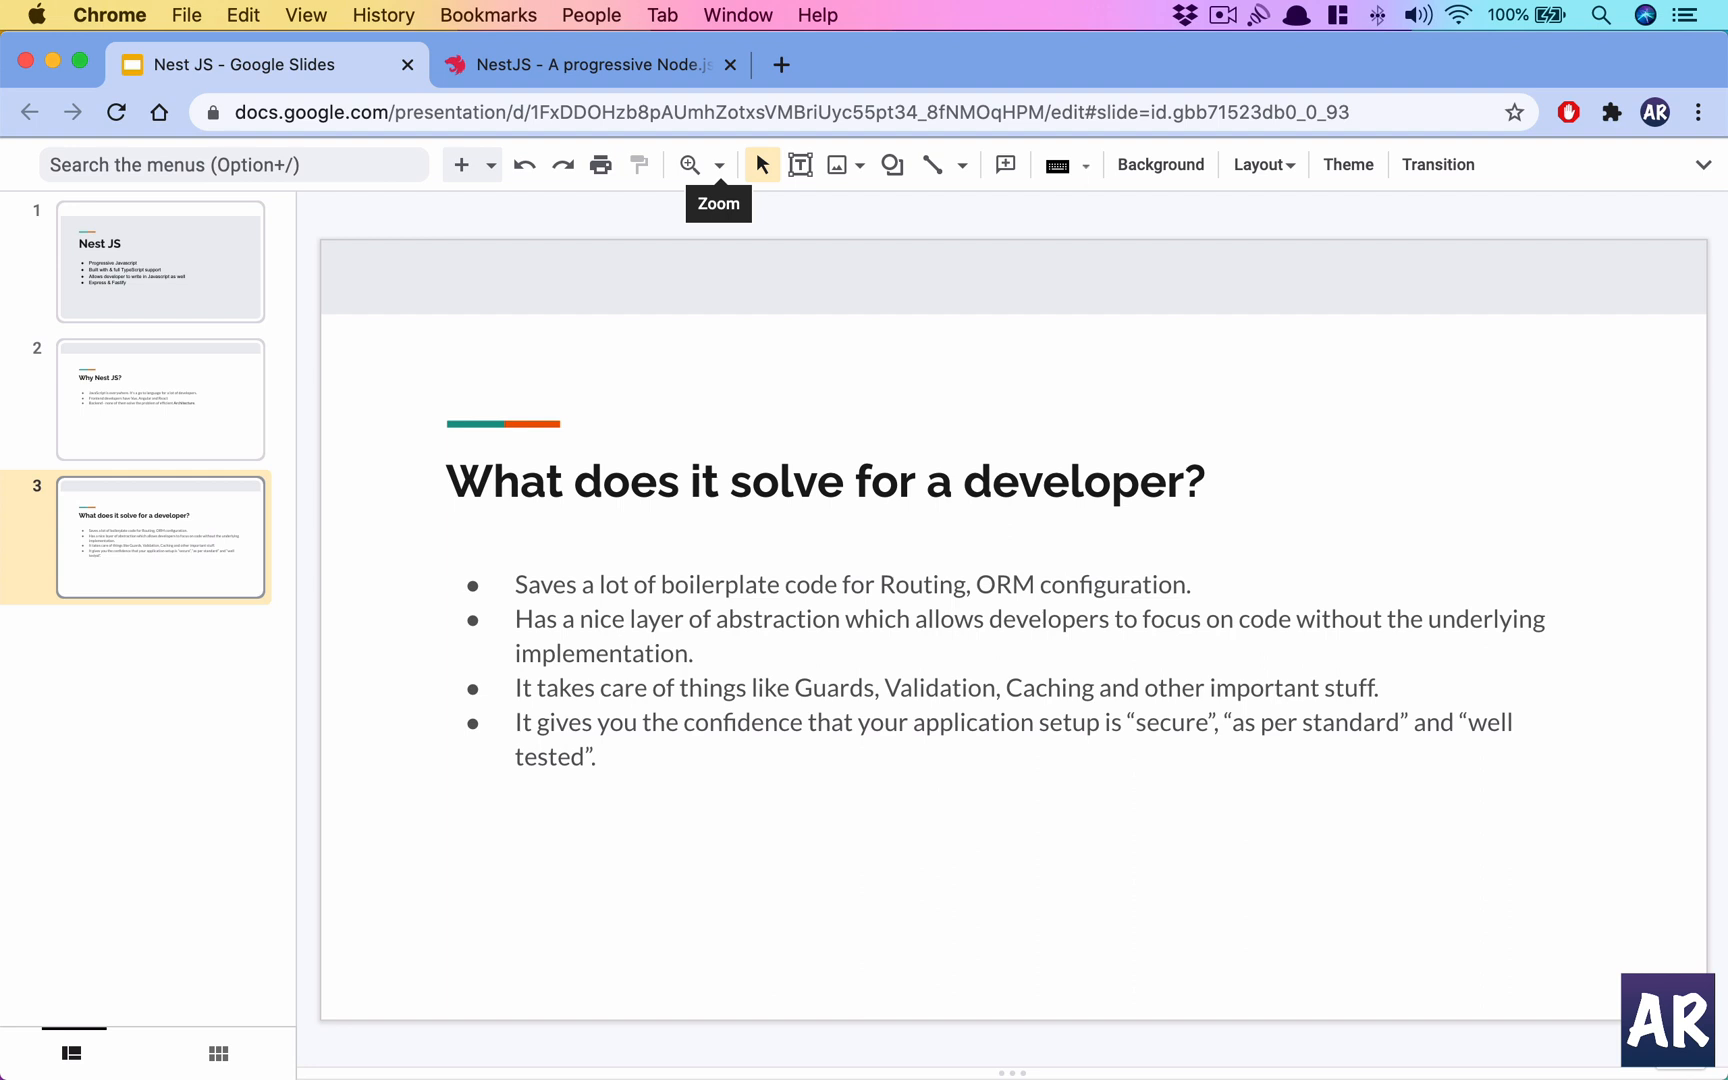
pyautogui.moveTo(584, 407)
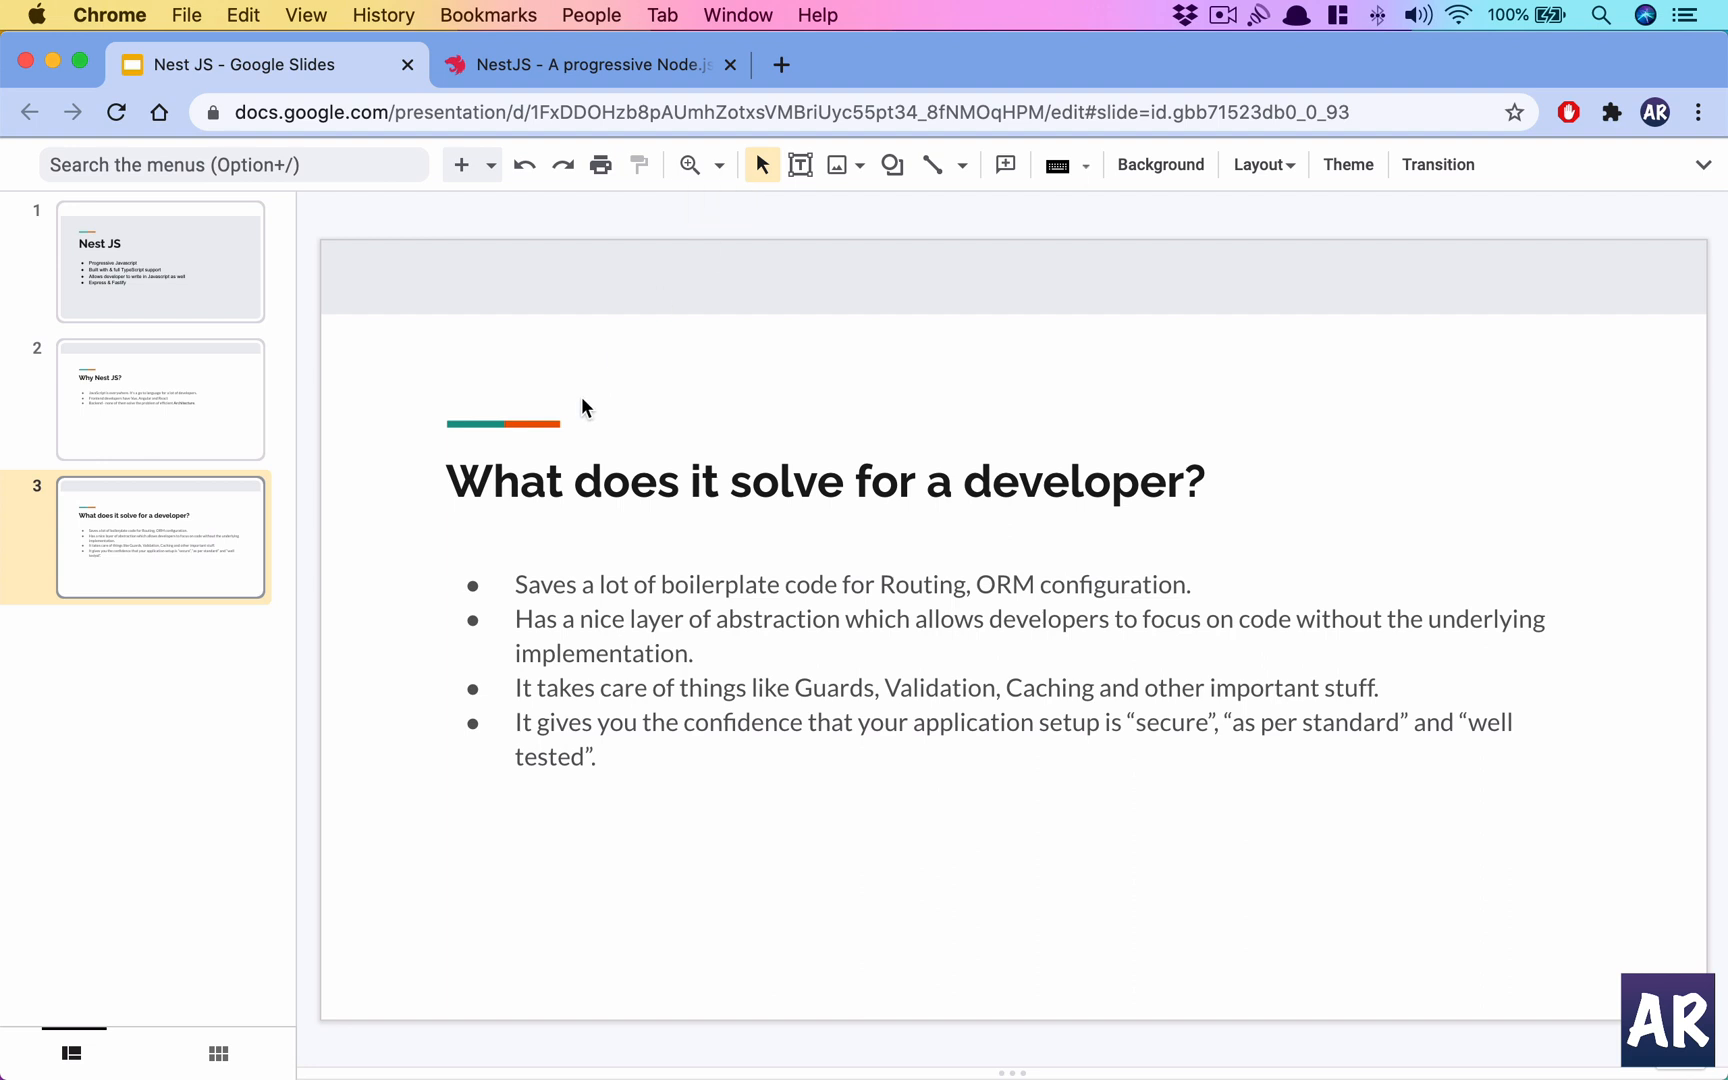